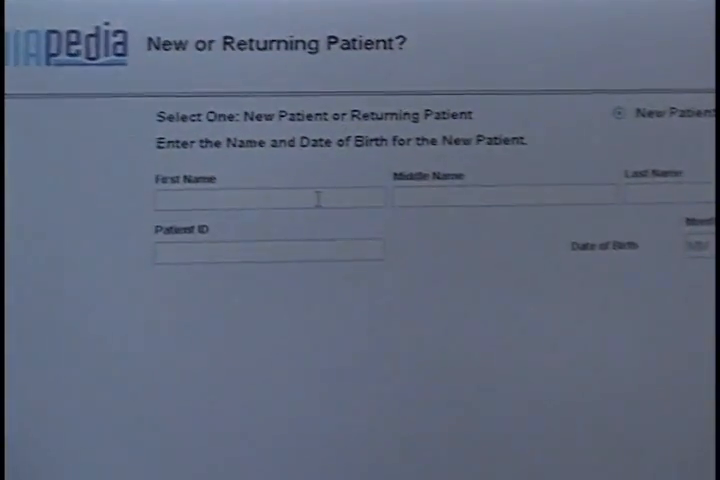
Type 'Joe' in the new-patient name field, then back out to the patient choice screen
text(Joe)
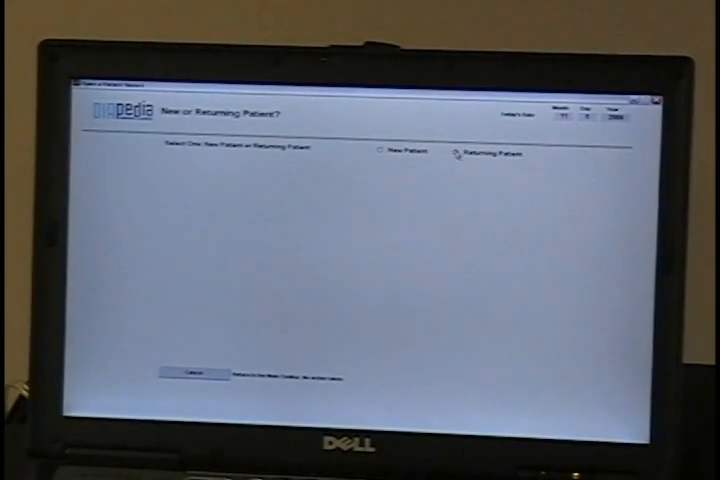
Select Returning Patient to look up a record by last-name initial
click(457, 153)
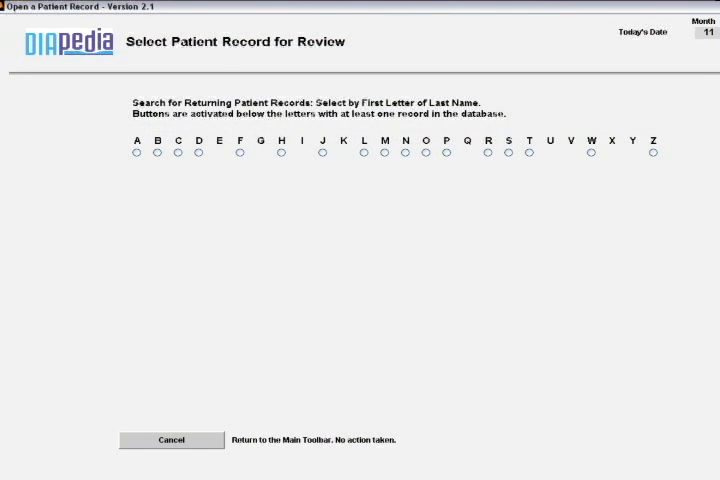
click(487, 152)
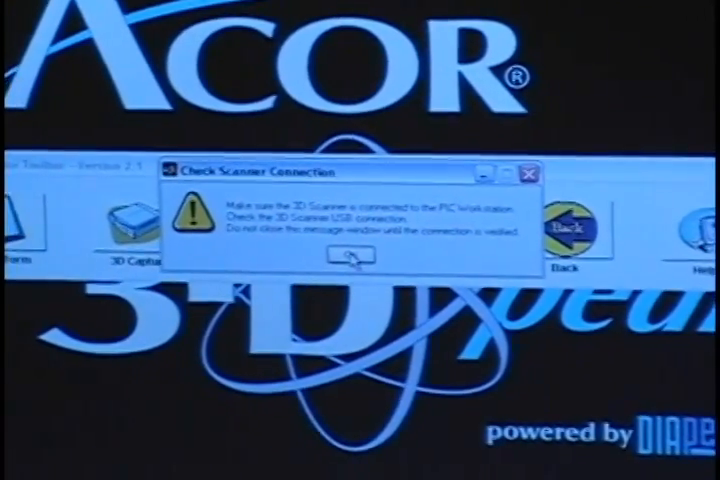
Confirm the scanner connection with OK so the Scanner Test starts initializing
click(347, 261)
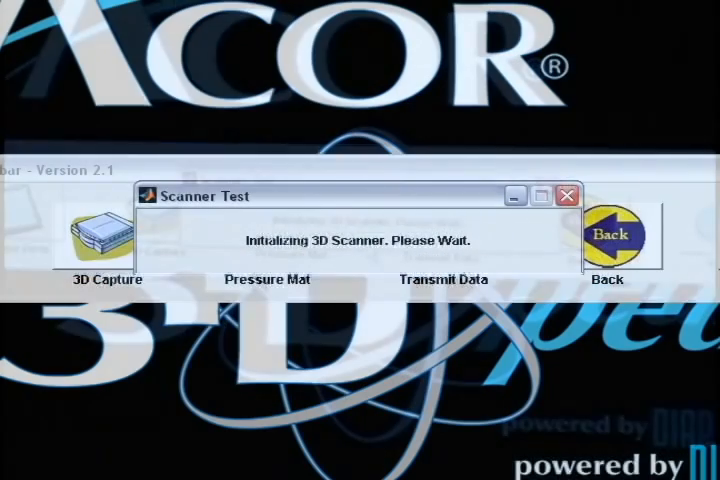